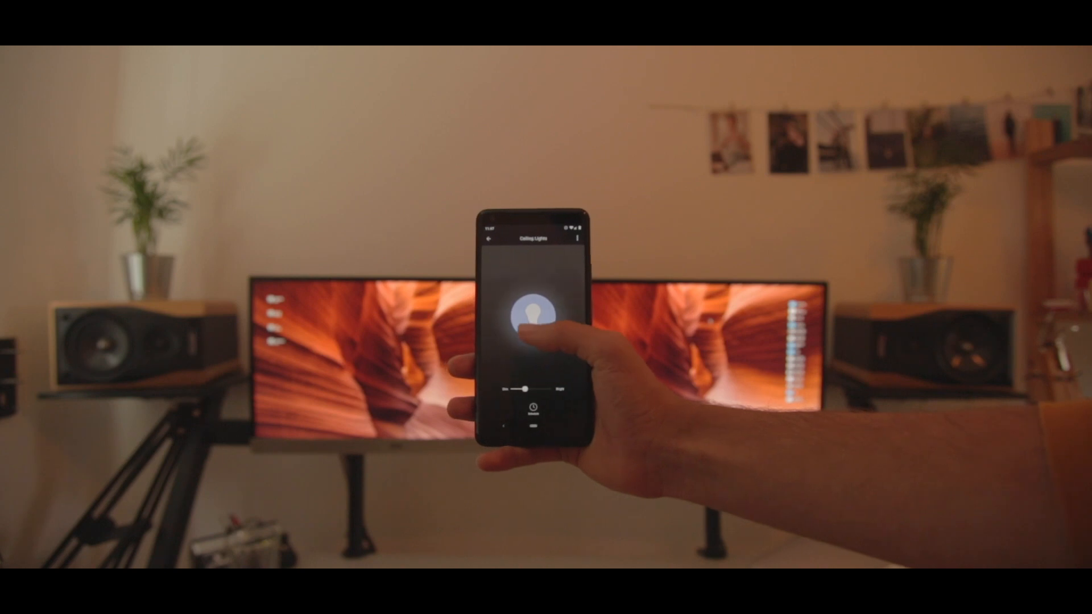
- Toggle the Ceiling Lights off, then back on, with the bulb button
left_click(535, 310)
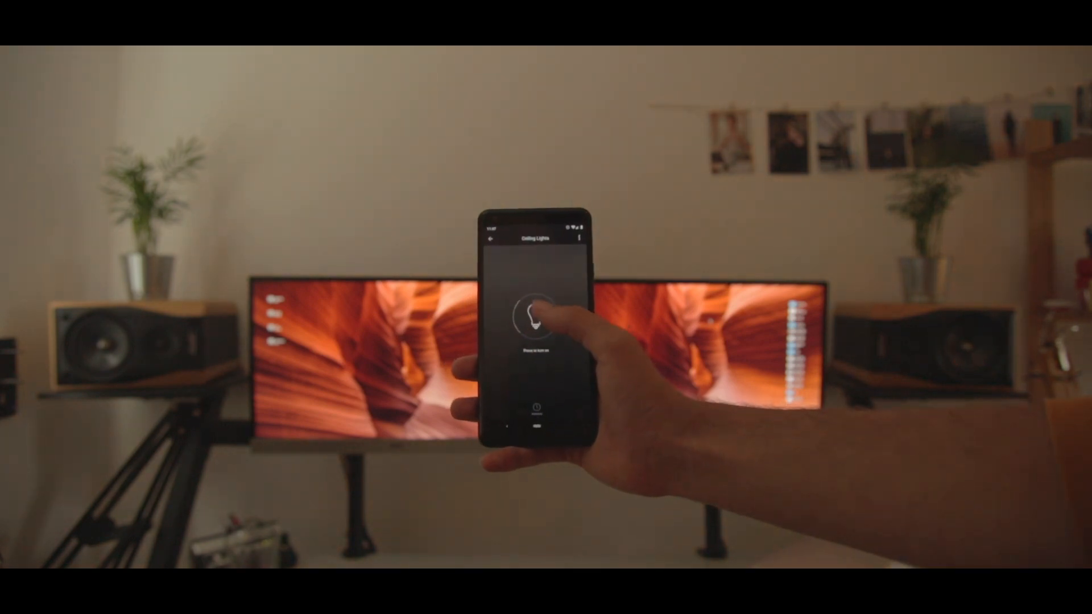
left_click(537, 316)
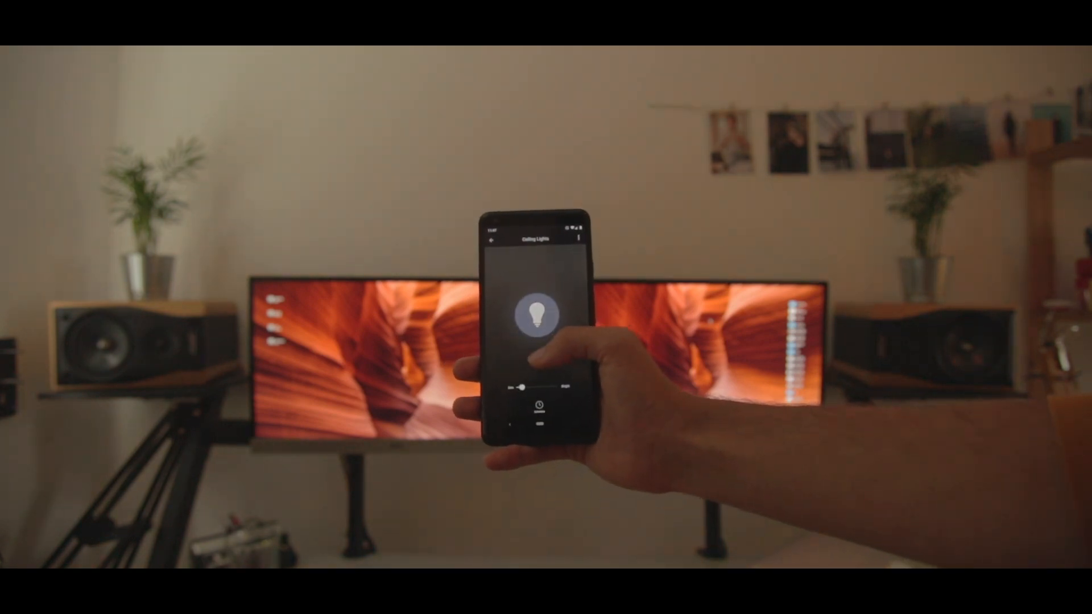